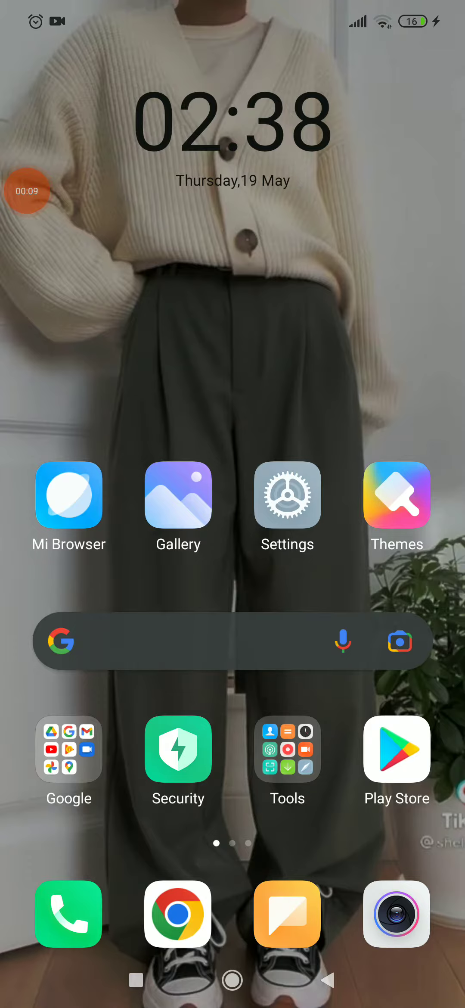
- Leave Likee and swipe to the home page holding the Likee and ibisPaint X icons
{"action": "scroll", "scroll_direction": "left", "scroll_amount": 3}
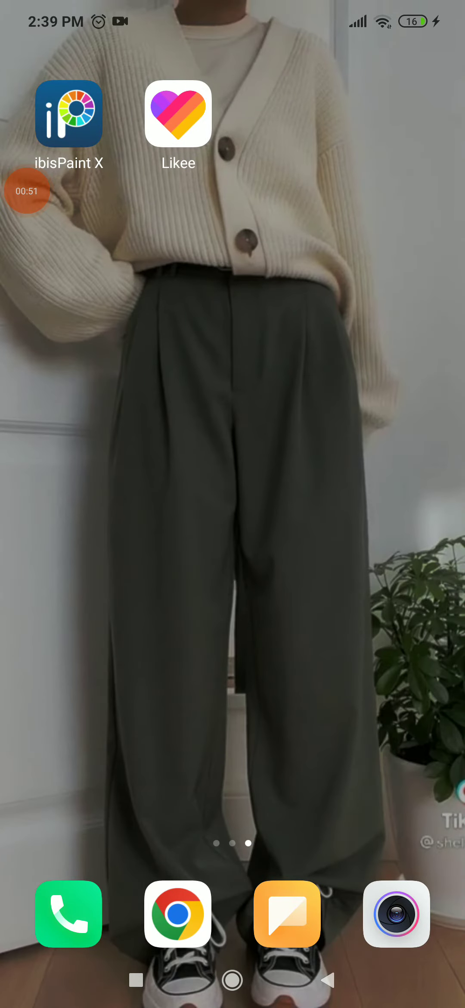
- Swipe back to the first home page showing the clock, Mi Browser, Gallery, Settings and Themes
{"action": "scroll", "scroll_direction": "left", "scroll_amount": 3}
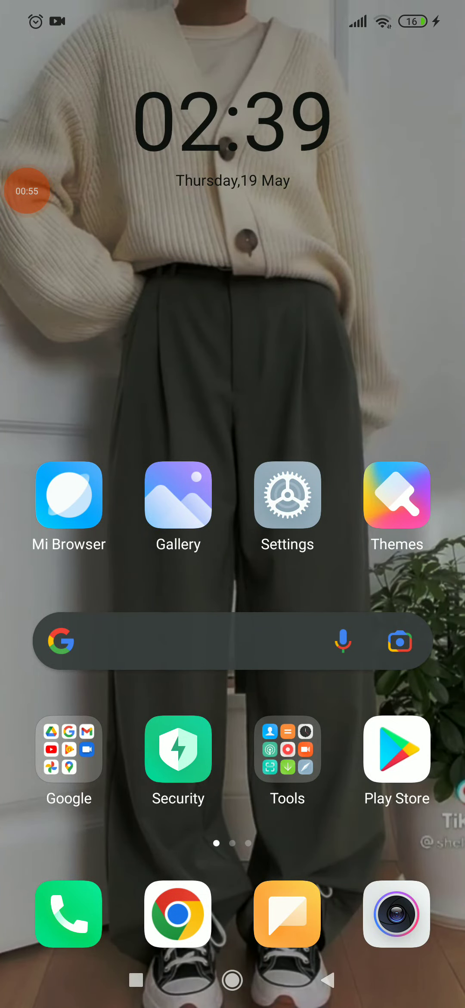
{"action": "left_click", "coordinate": [27, 191]}
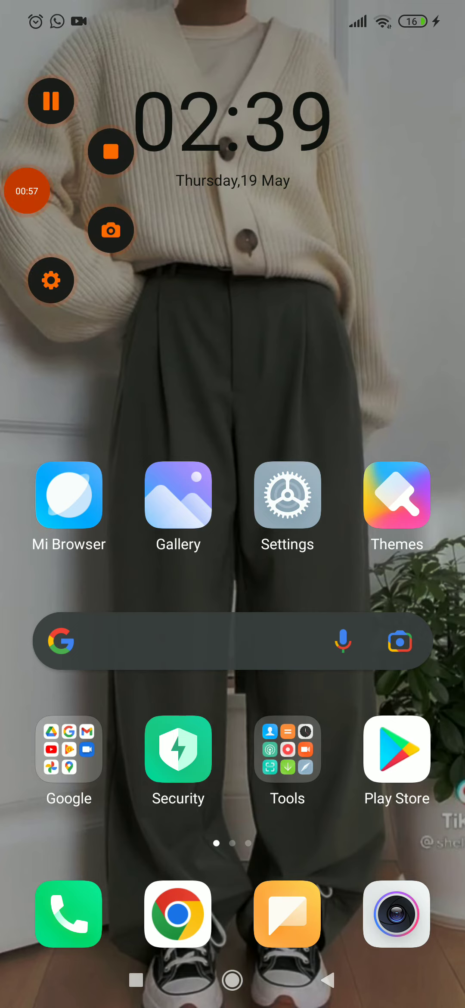